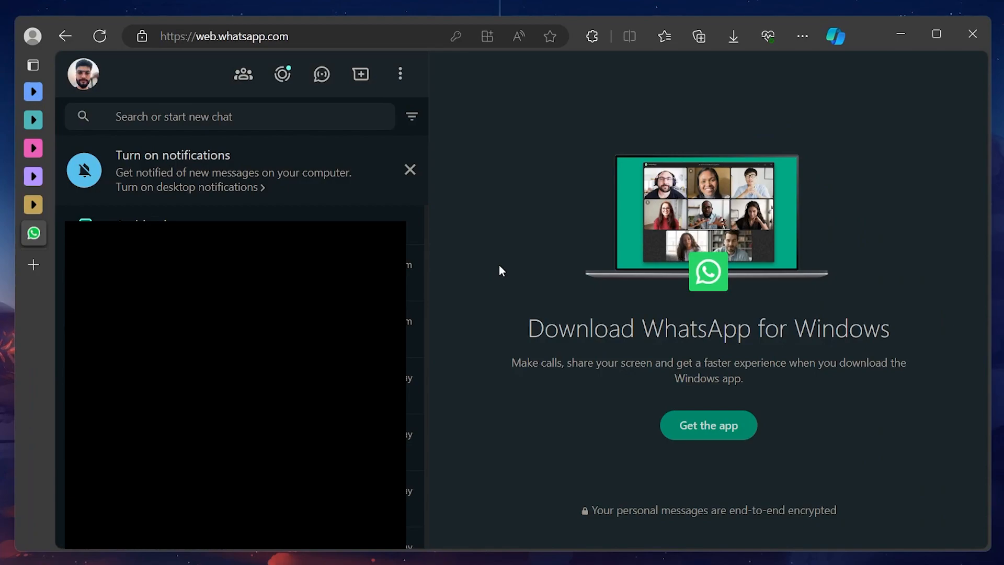
pyautogui.moveTo(428, 130)
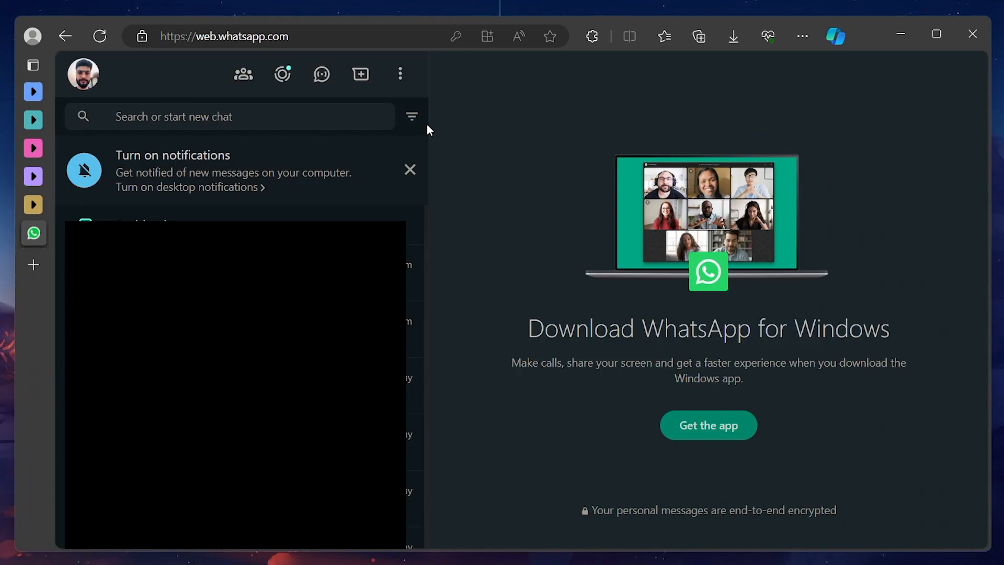
# - Open the three-dot main menu above the chat list
pyautogui.click(400, 74)
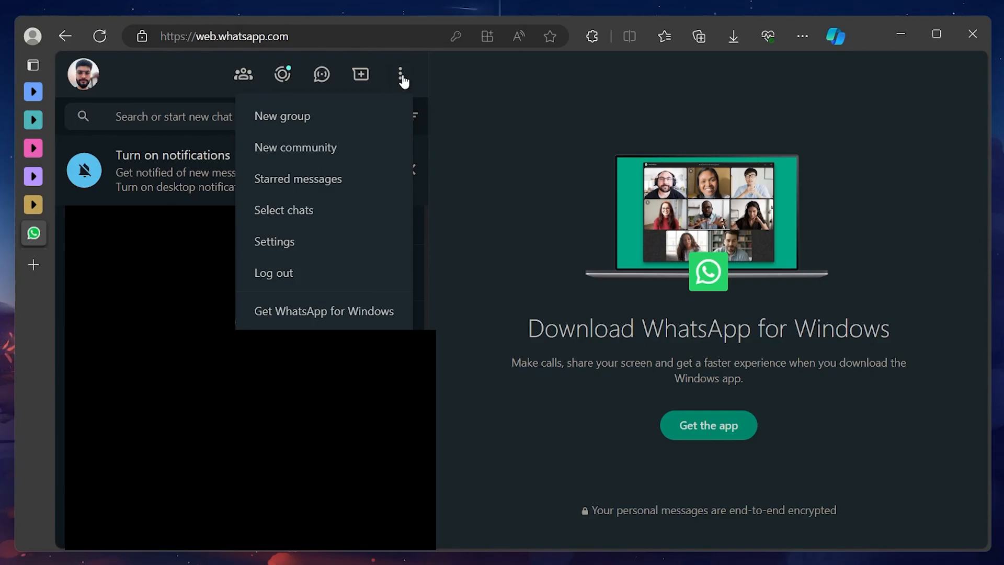
pyautogui.moveTo(380, 120)
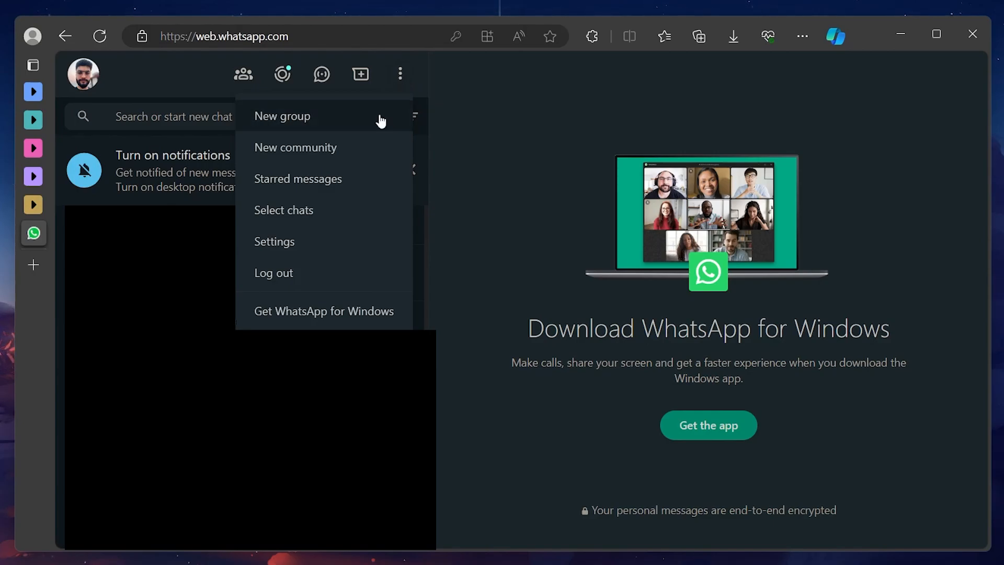
# - Go to Settings > Privacy and scroll down to the Screen lock option
pyautogui.click(274, 242)
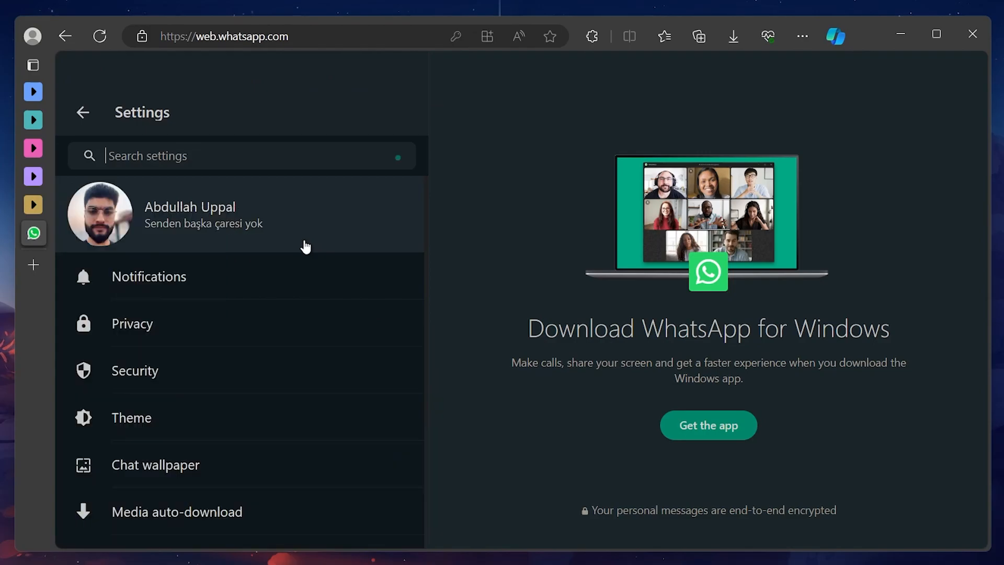
pyautogui.click(132, 323)
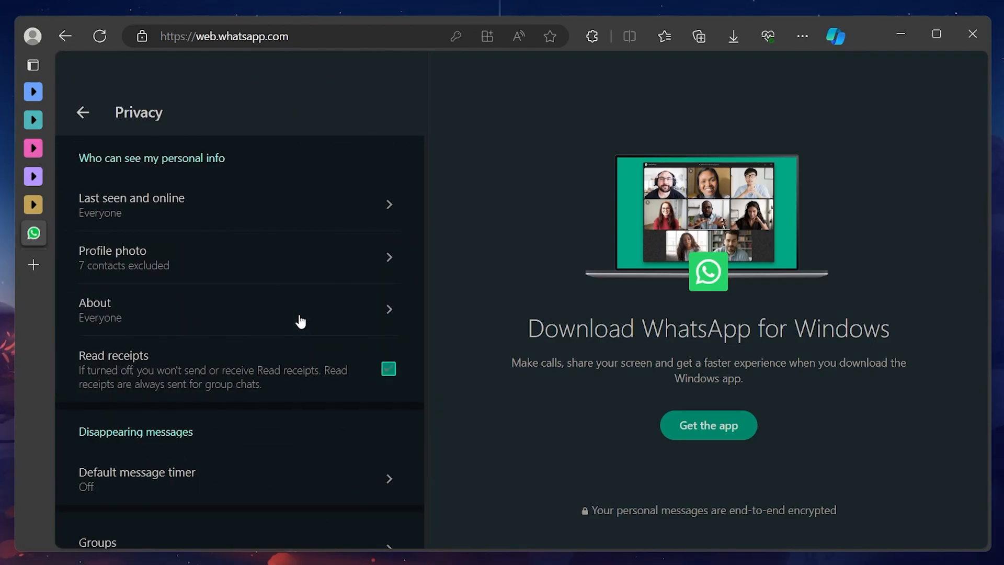
pyautogui.scroll(-3)
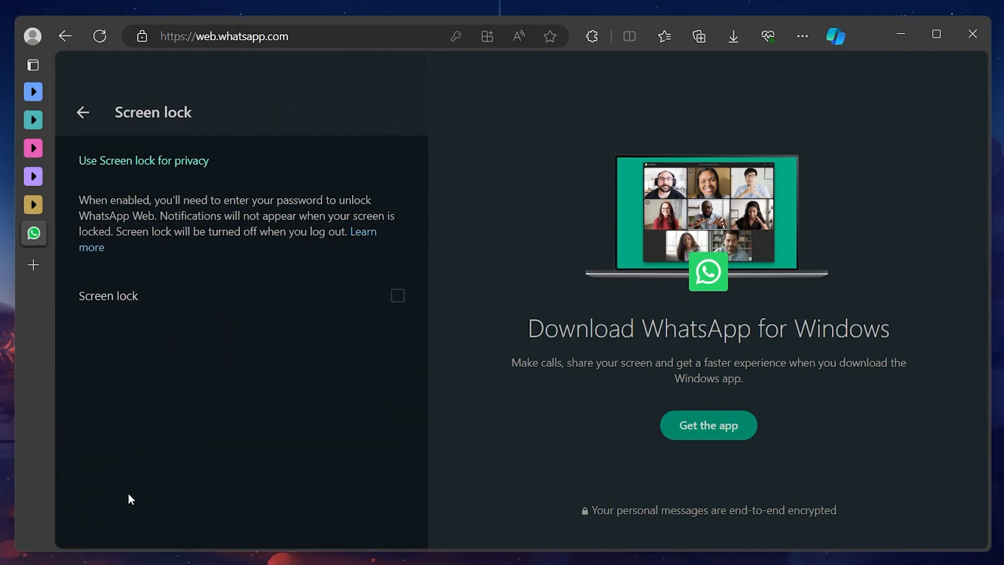
pyautogui.moveTo(397, 296)
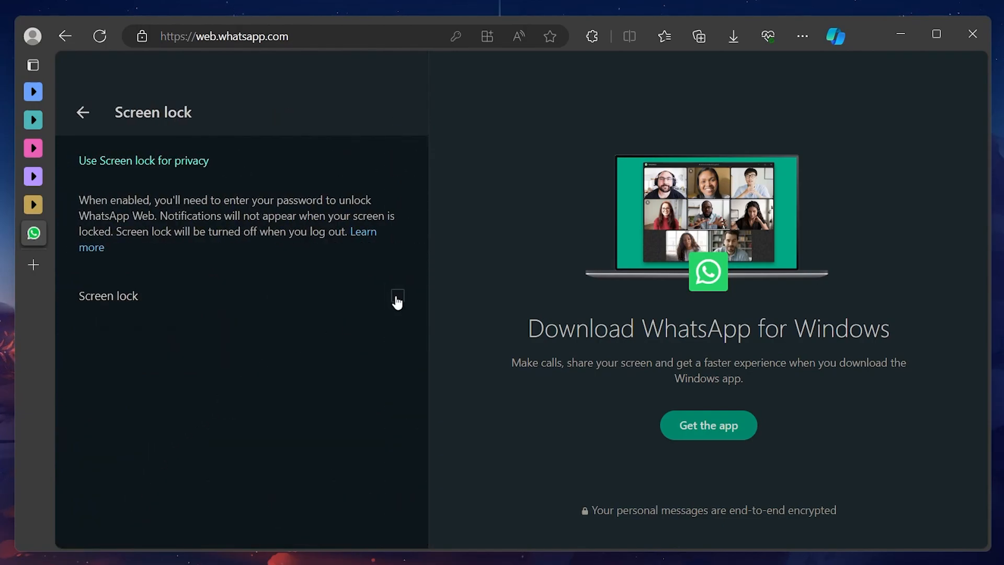
# - Enable Screen lock and confirm the entered device password
pyautogui.click(397, 298)
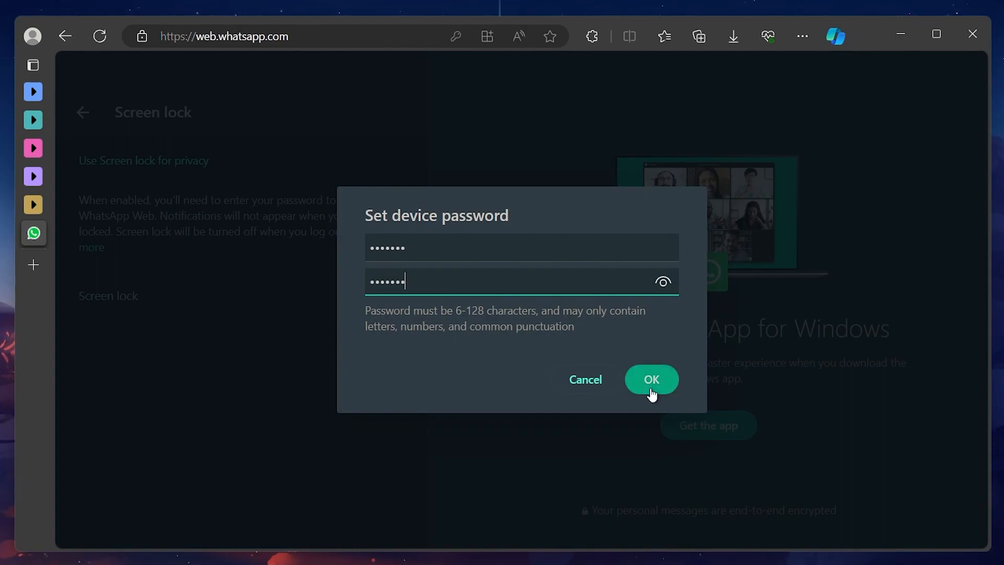
pyautogui.click(651, 380)
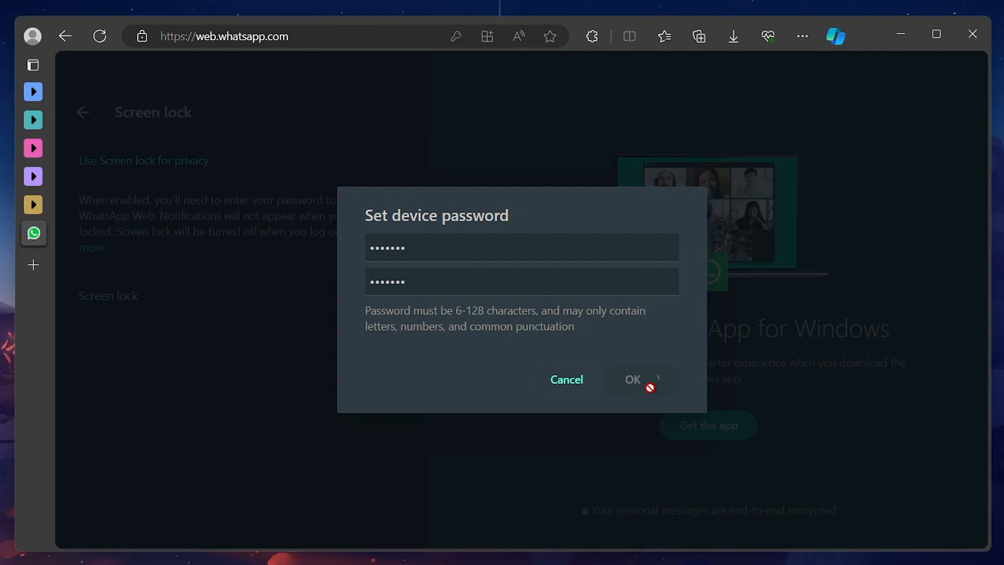
# - Choose 'After 1 minute' as the auto-lock interval, then back out to the chats view
pyautogui.click(633, 379)
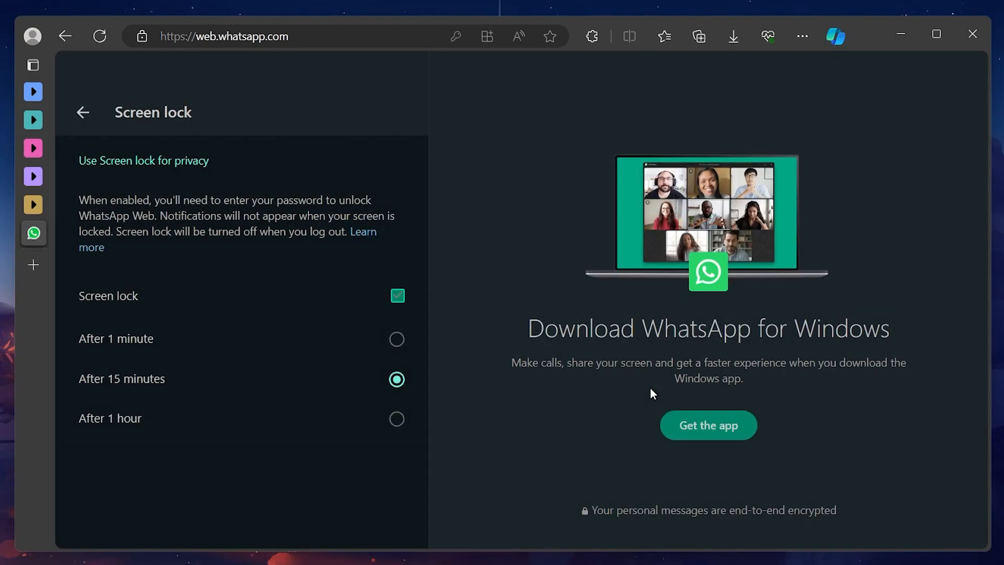
pyautogui.moveTo(100, 354)
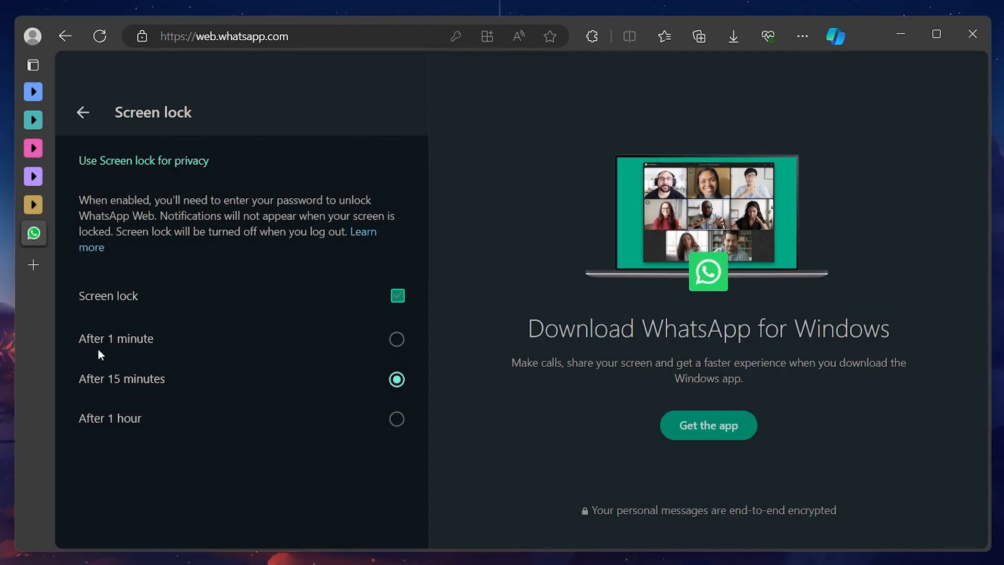
pyautogui.moveTo(109, 426)
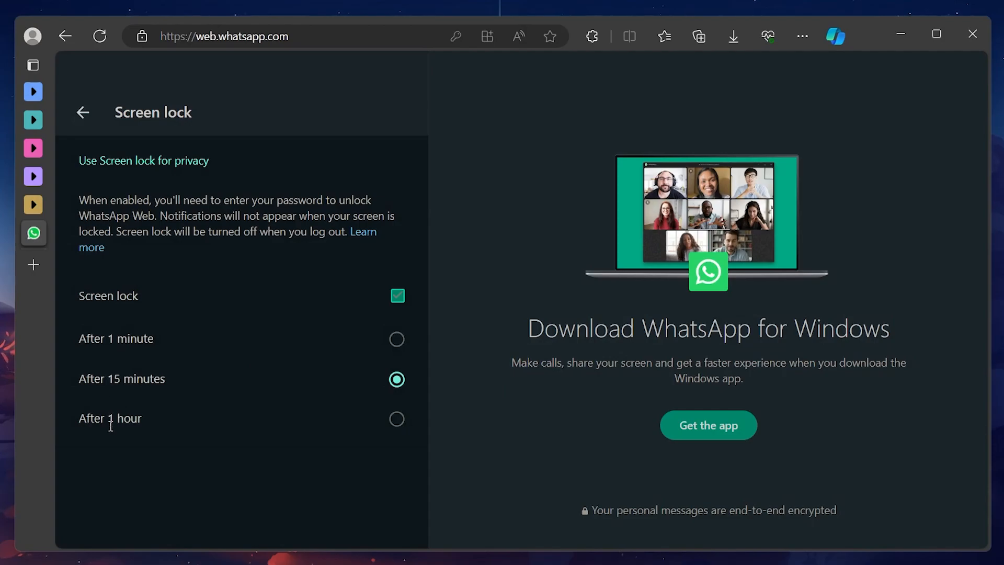
pyautogui.moveTo(126, 442)
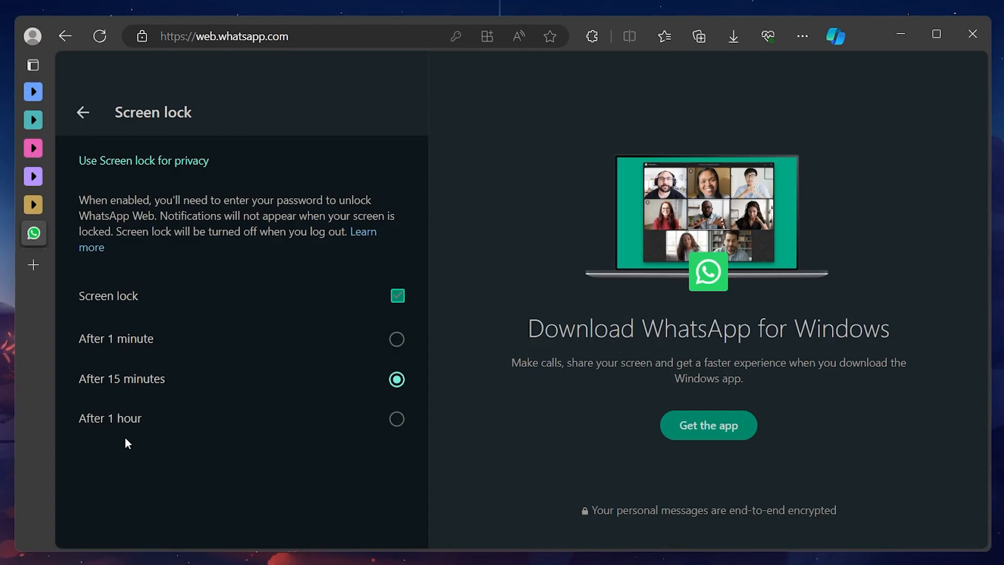
pyautogui.moveTo(171, 424)
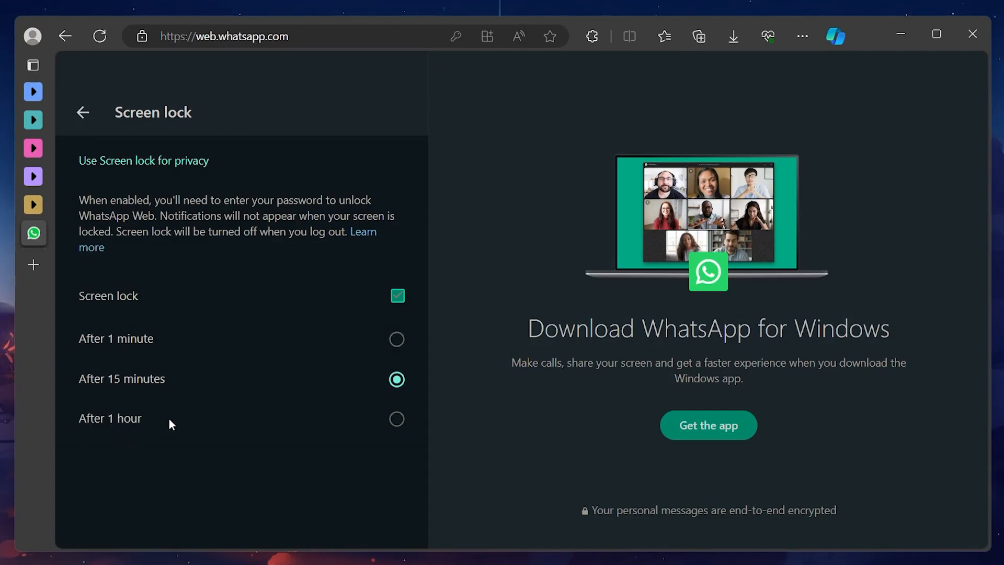
pyautogui.click(396, 338)
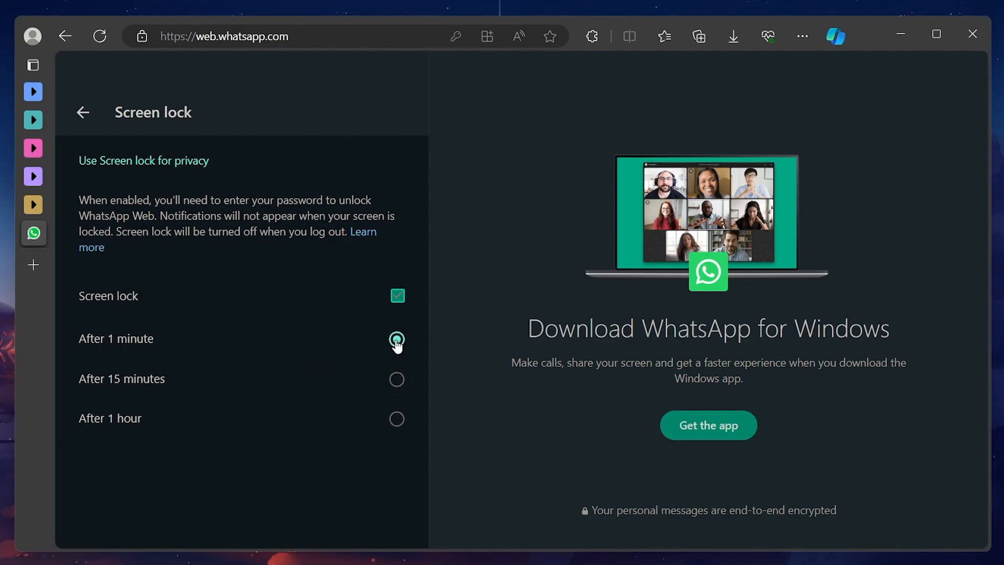
pyautogui.click(396, 379)
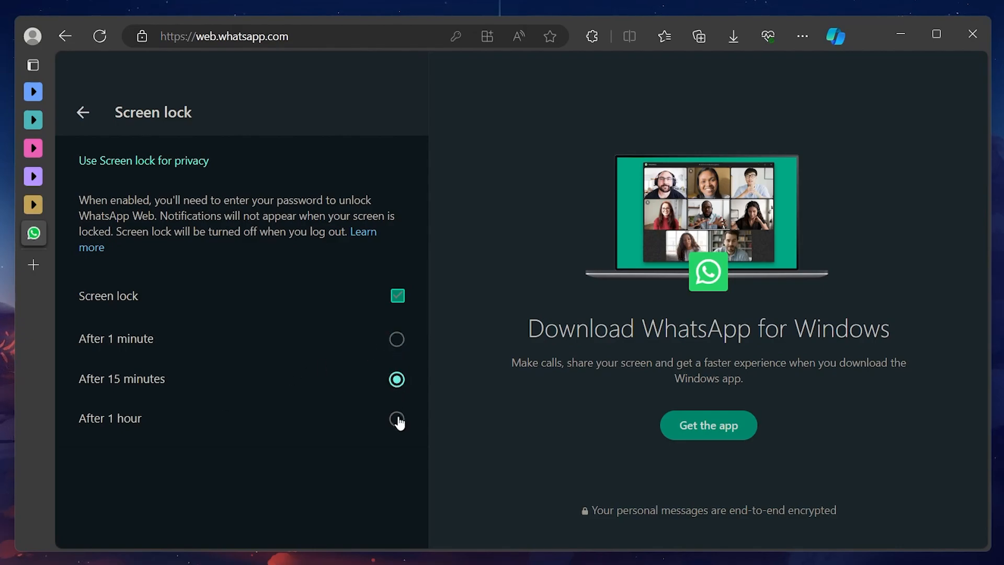
pyautogui.click(397, 419)
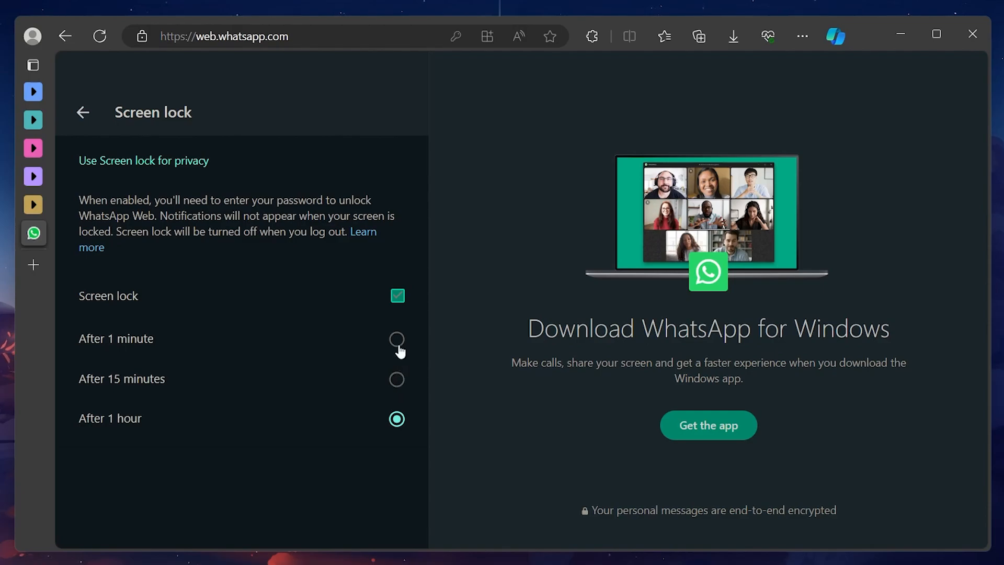
pyautogui.click(397, 339)
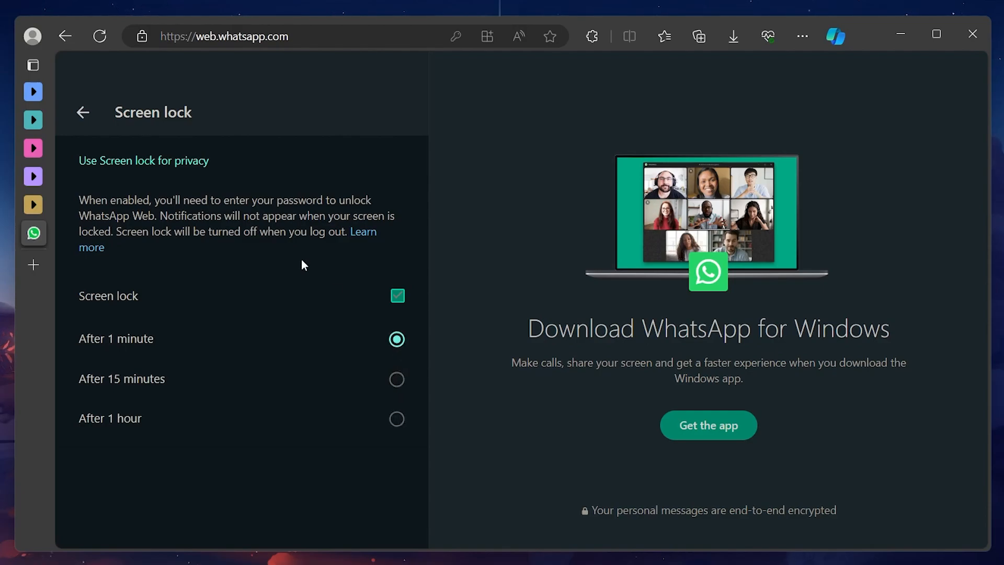
pyautogui.click(82, 112)
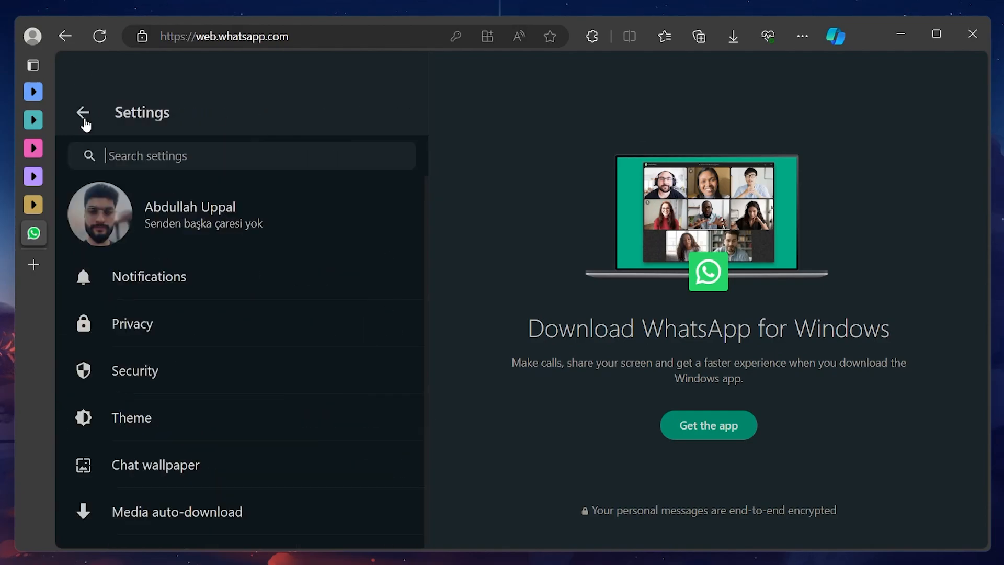
pyautogui.click(83, 111)
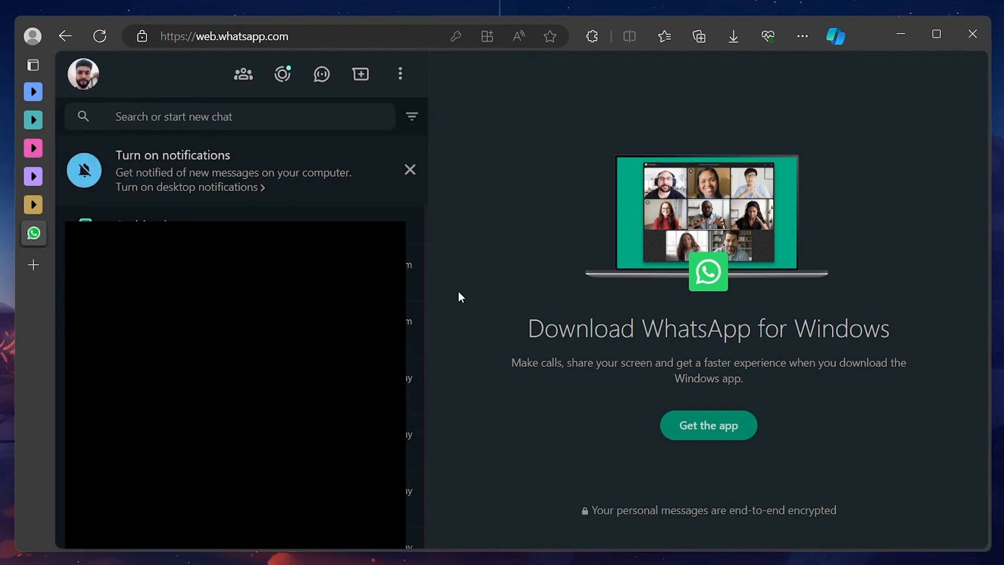
pyautogui.moveTo(499, 312)
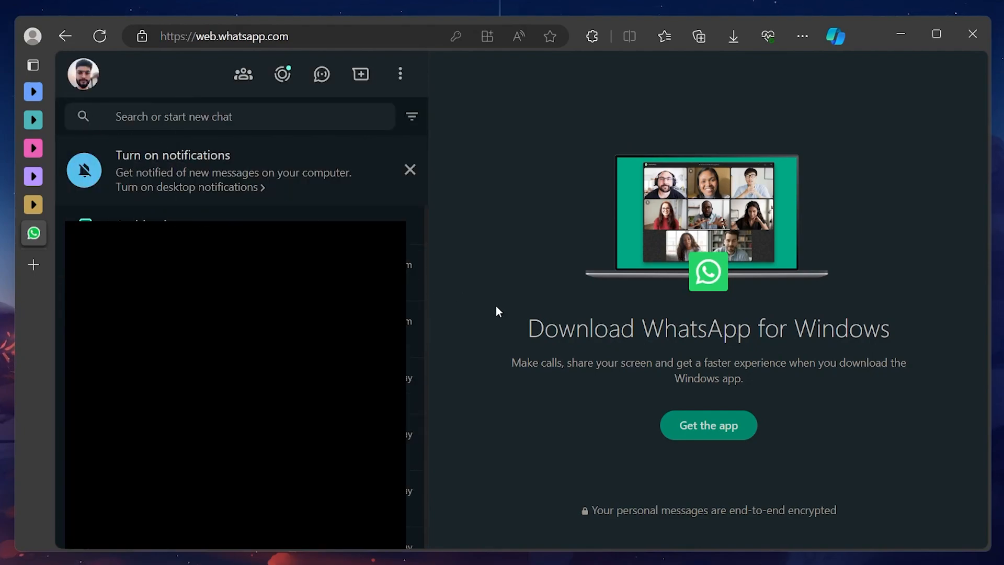